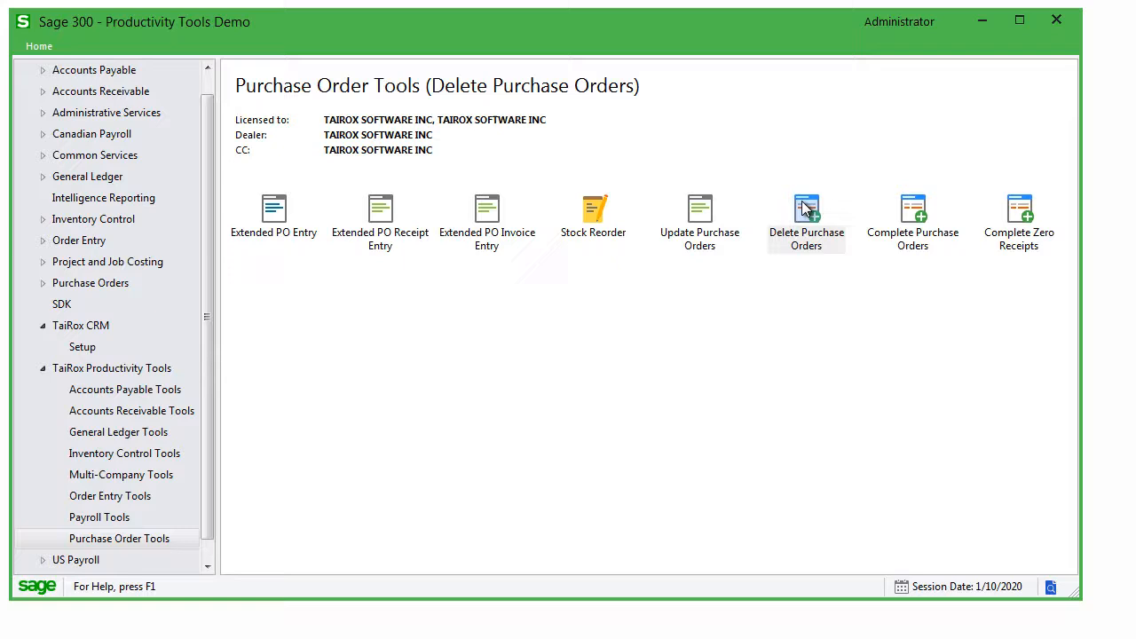
- Launch Delete Purchase Orders from Purchase Order Tools and move its window into view
{"action": "double_click", "coordinate": [807, 205]}
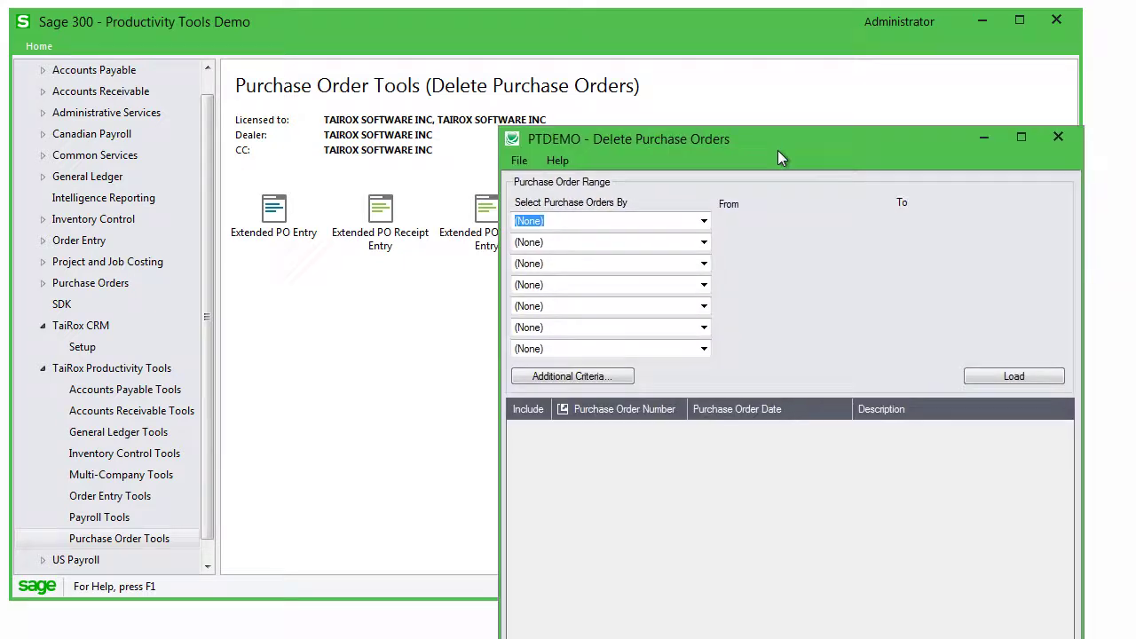
{"action": "left_click_drag", "start_coordinate": [782, 138], "coordinate": [716, 30]}
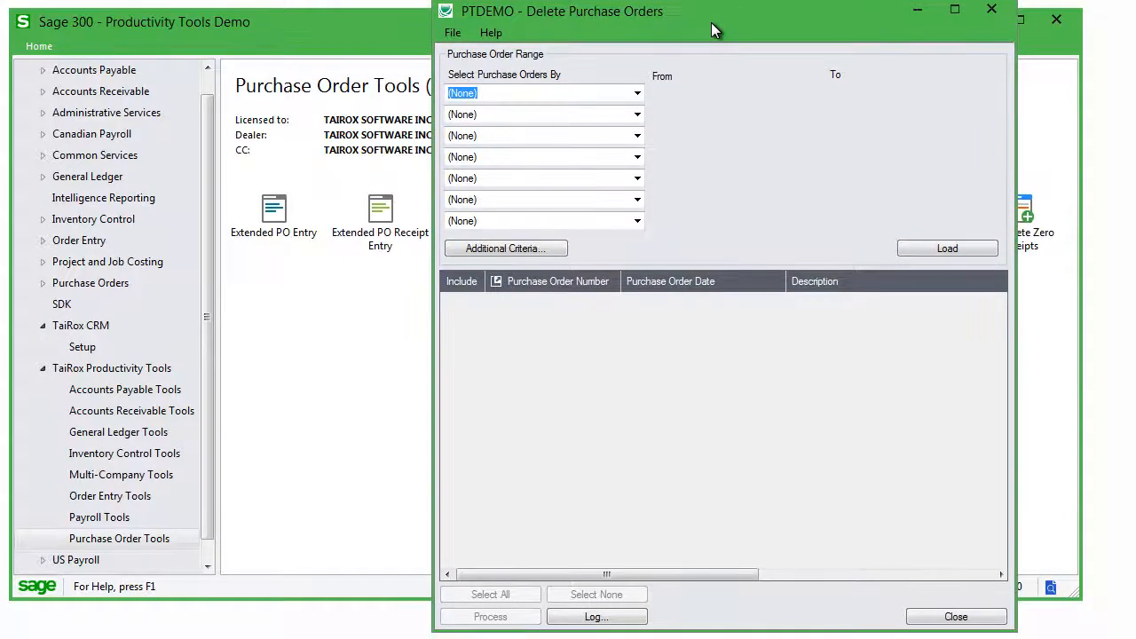
{"action": "mouse_move", "coordinate": [659, 151]}
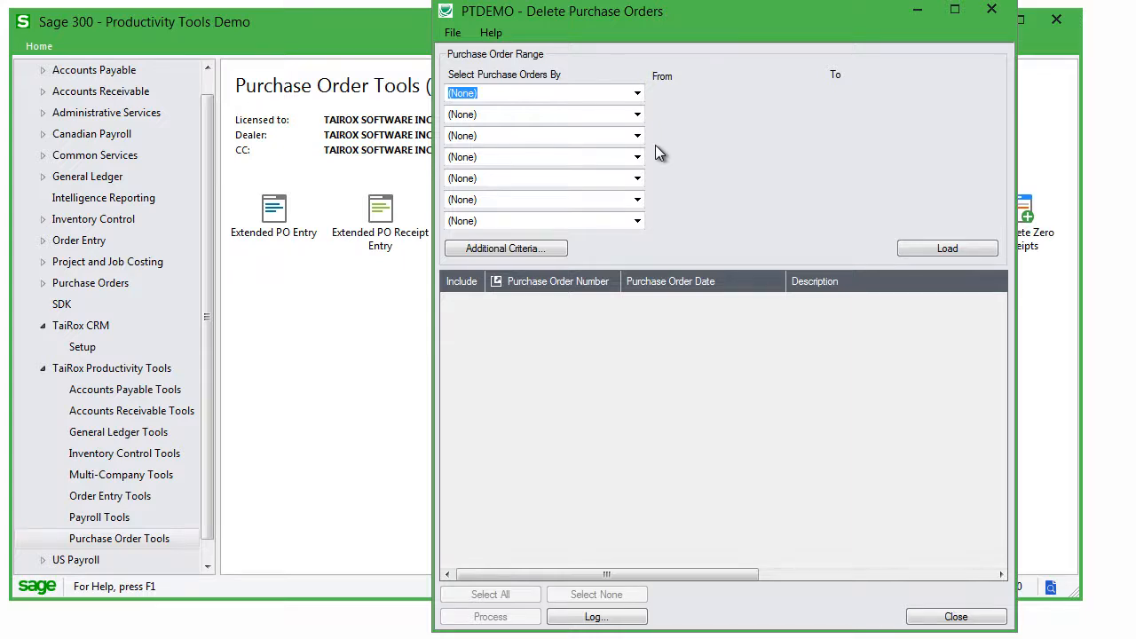
- Review the Select Purchase Orders By criteria list unchanged, then view the File menu options
{"action": "left_click", "coordinate": [634, 93]}
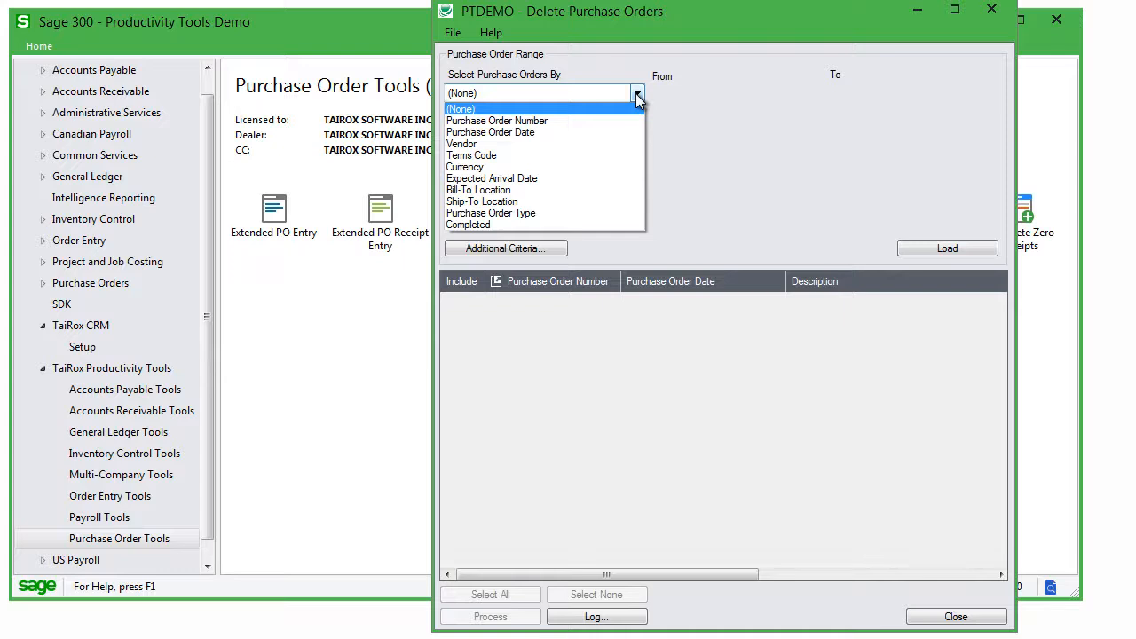
{"action": "left_click", "coordinate": [461, 109]}
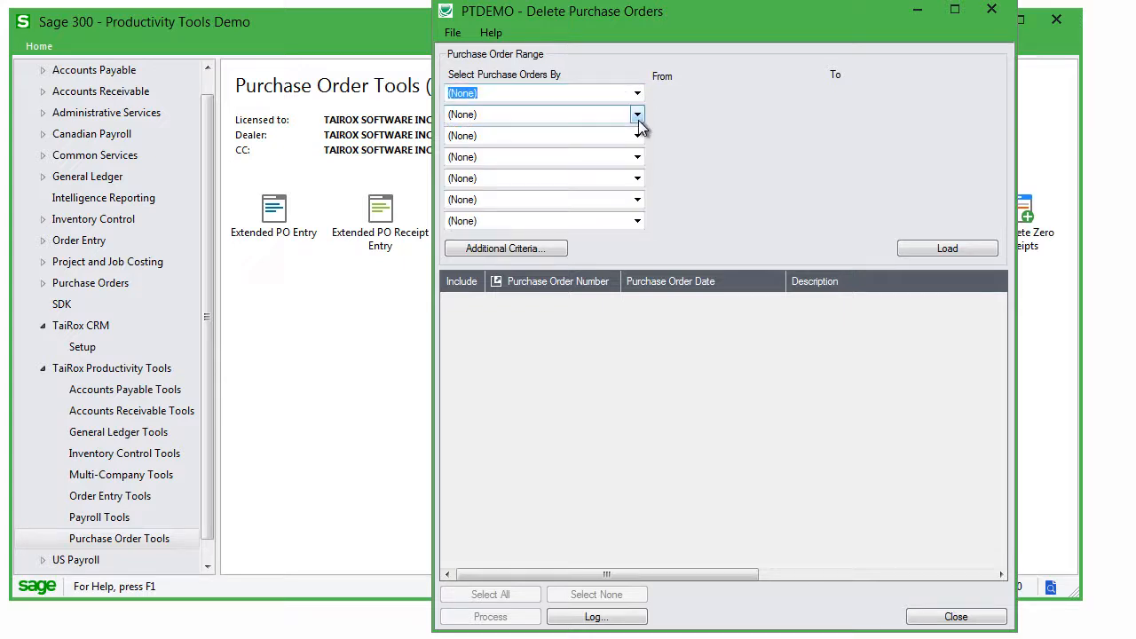
{"action": "left_click", "coordinate": [452, 33]}
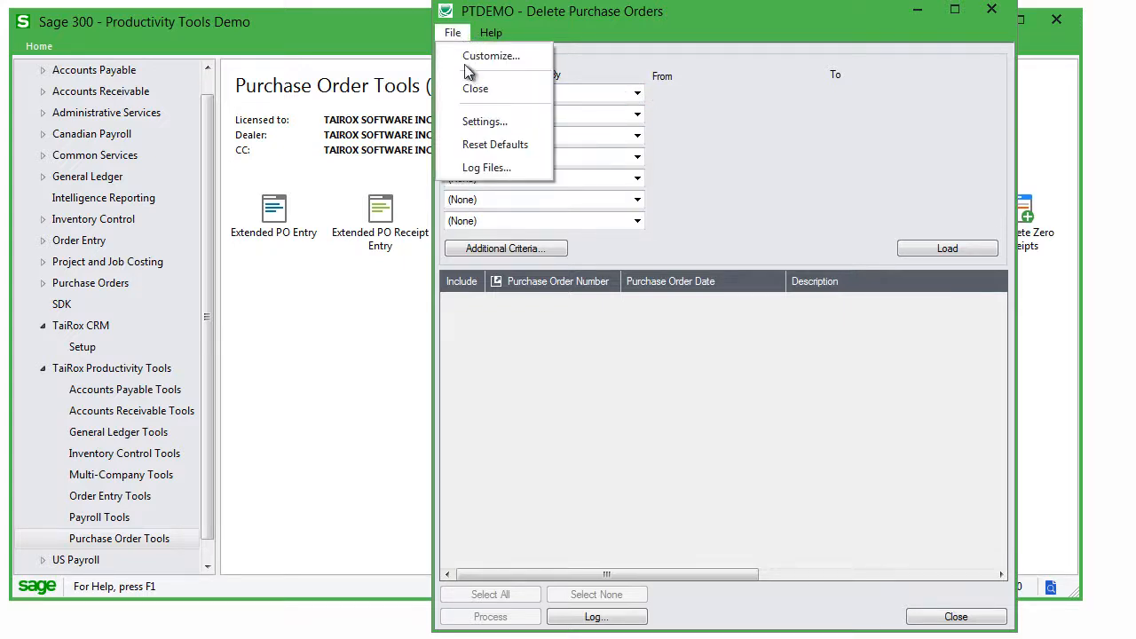
{"action": "left_click", "coordinate": [484, 120]}
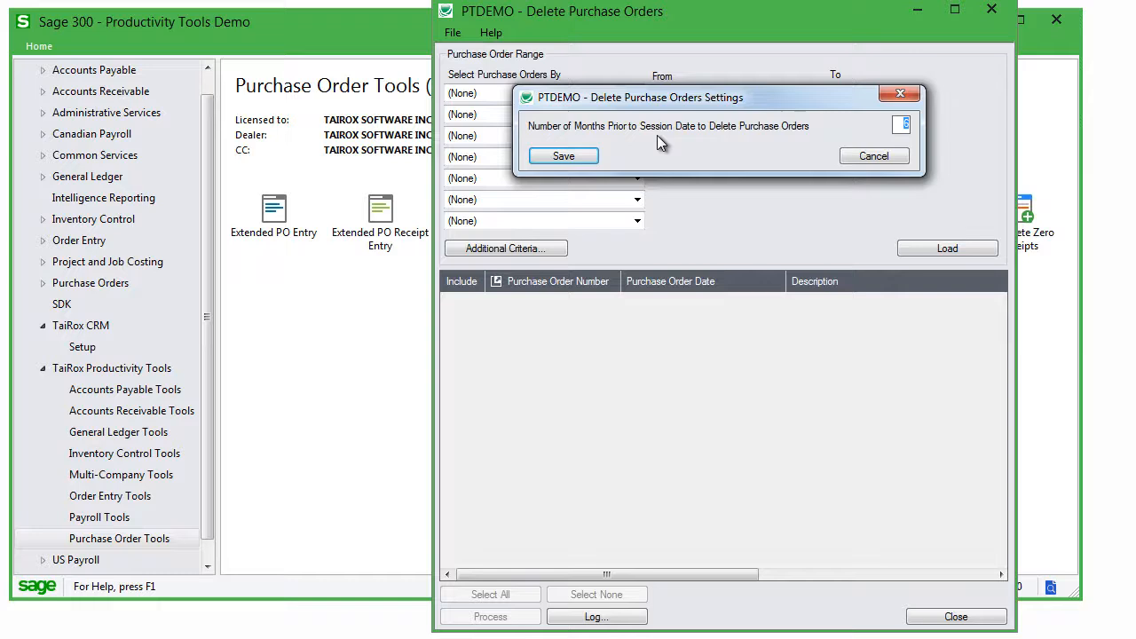
{"action": "mouse_move", "coordinate": [801, 154]}
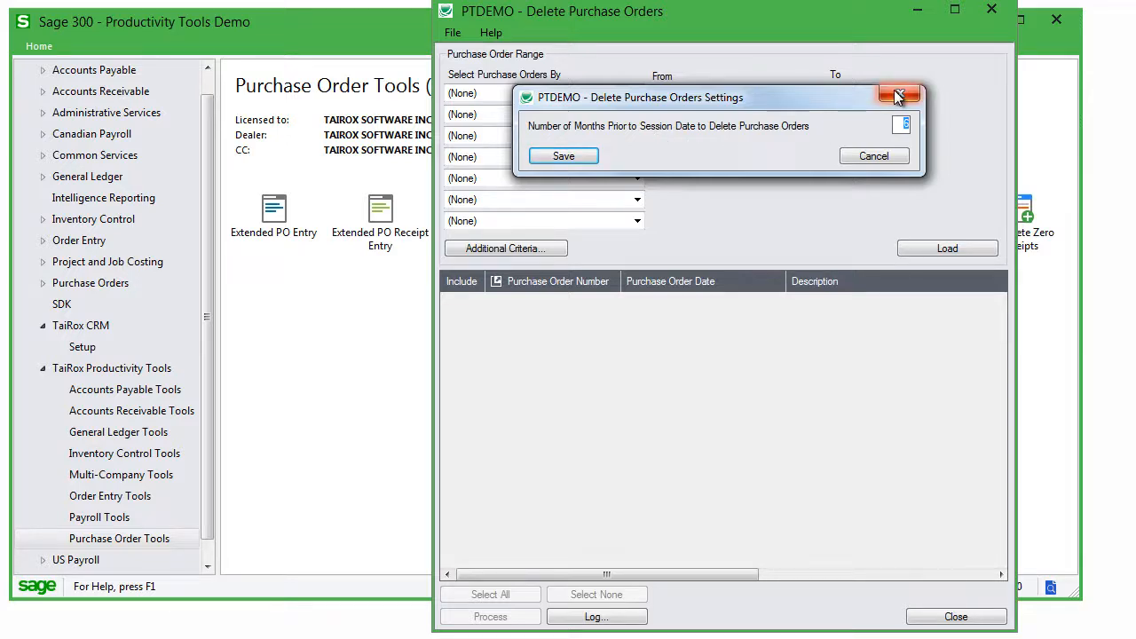
{"action": "left_click", "coordinate": [898, 92]}
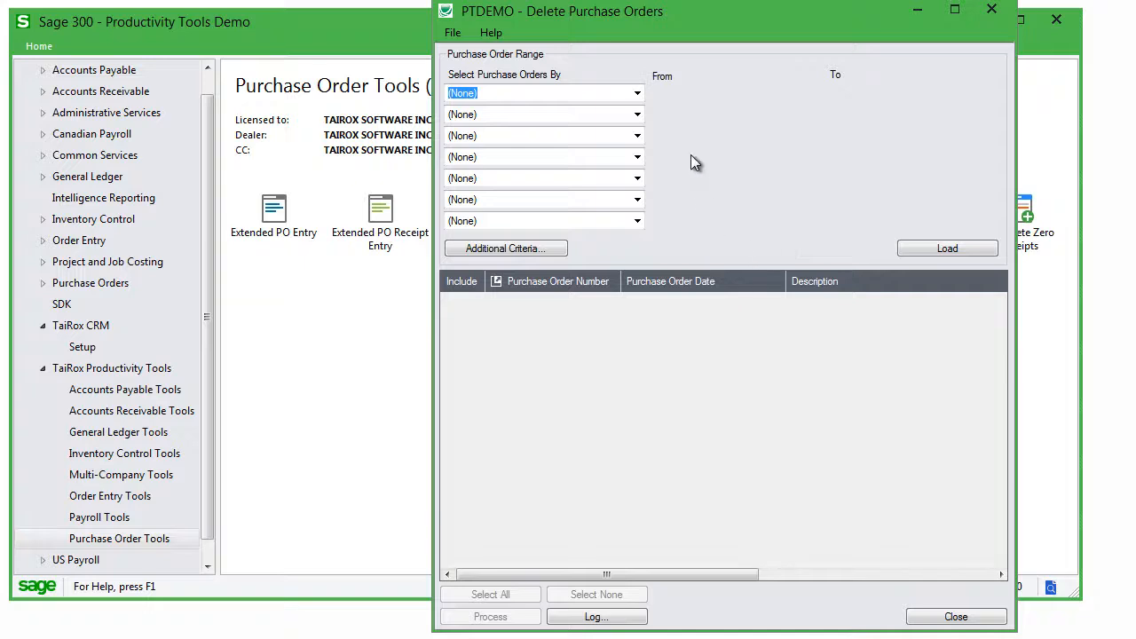
- Filter by Purchase Order Date to 07/10/2019 and Completed = Yes, then load
{"action": "left_click", "coordinate": [635, 92]}
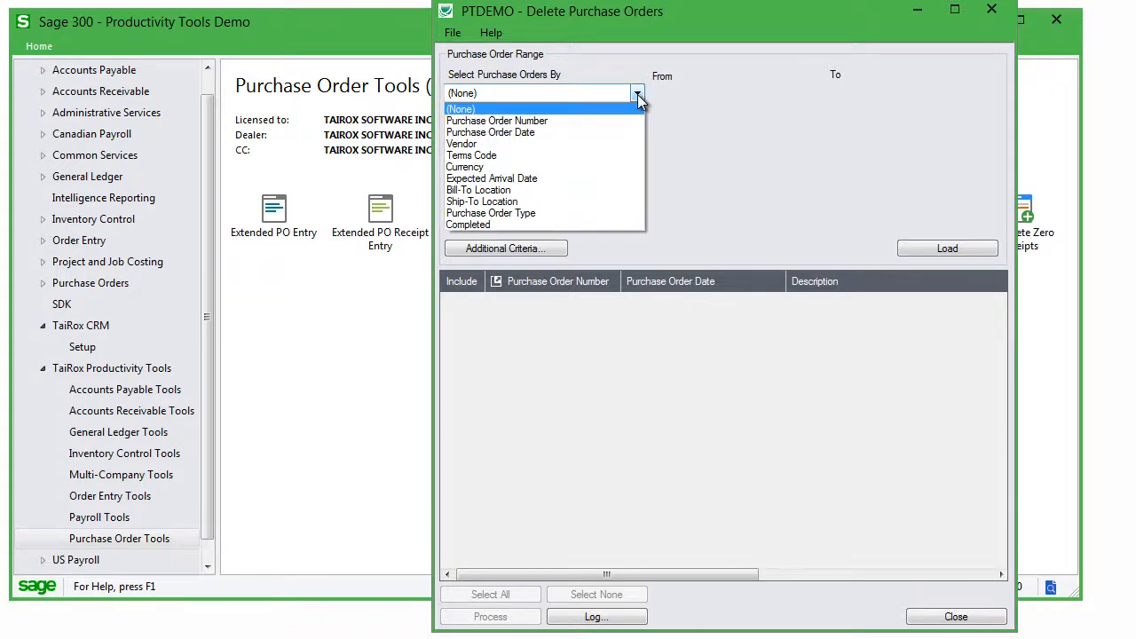
{"action": "left_click", "coordinate": [490, 132]}
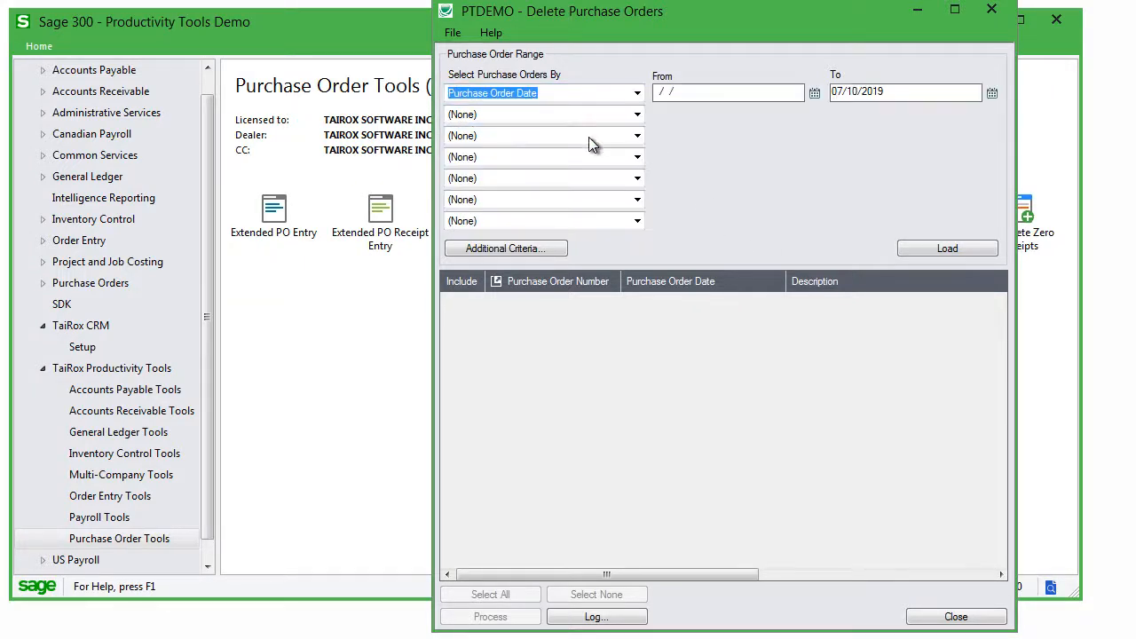
{"action": "mouse_move", "coordinate": [854, 142]}
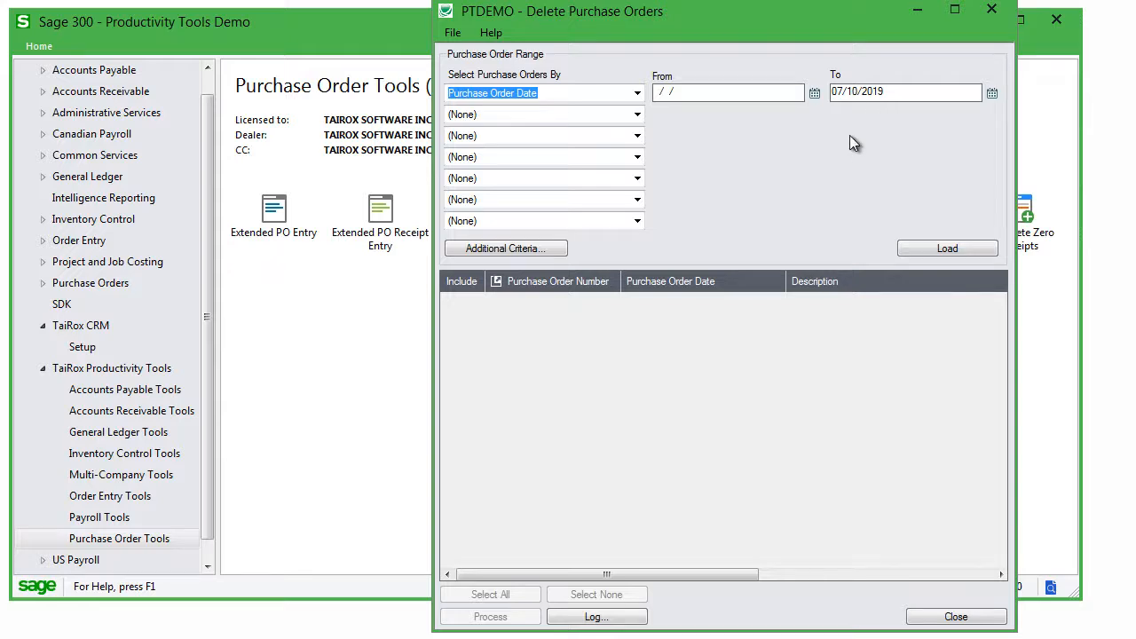
{"action": "left_click", "coordinate": [636, 114]}
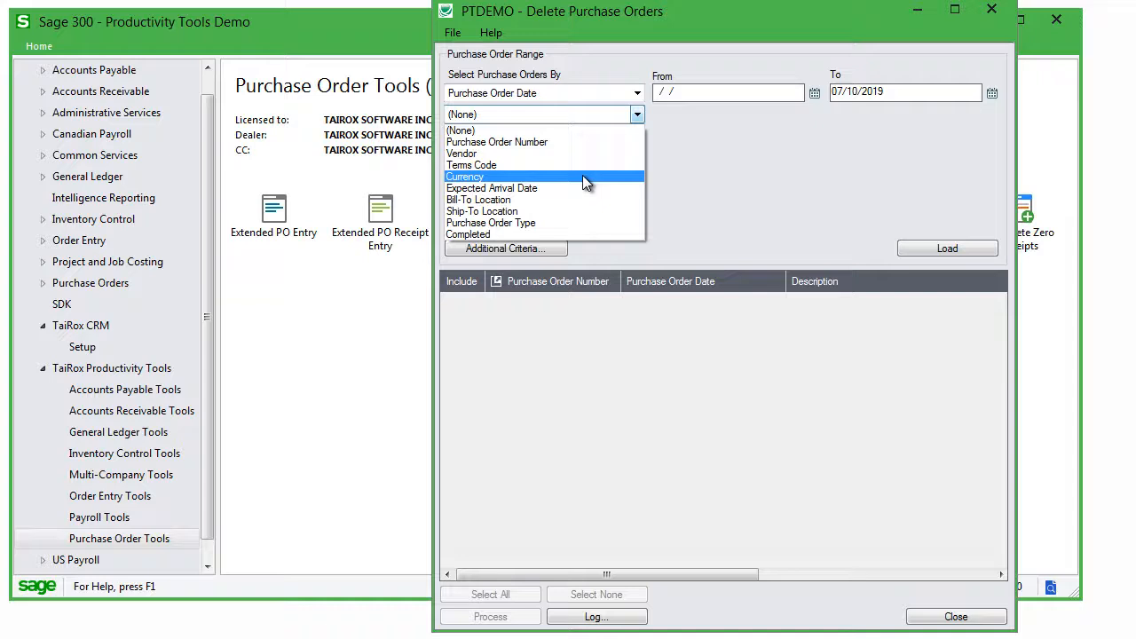
{"action": "left_click", "coordinate": [467, 234]}
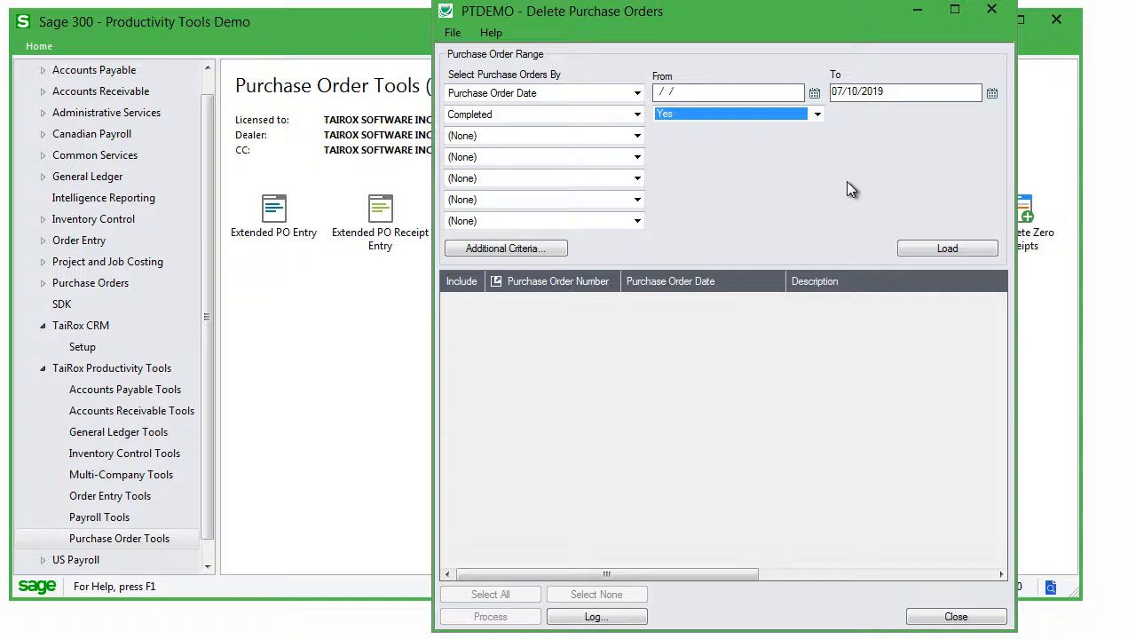
{"action": "left_click", "coordinate": [946, 248]}
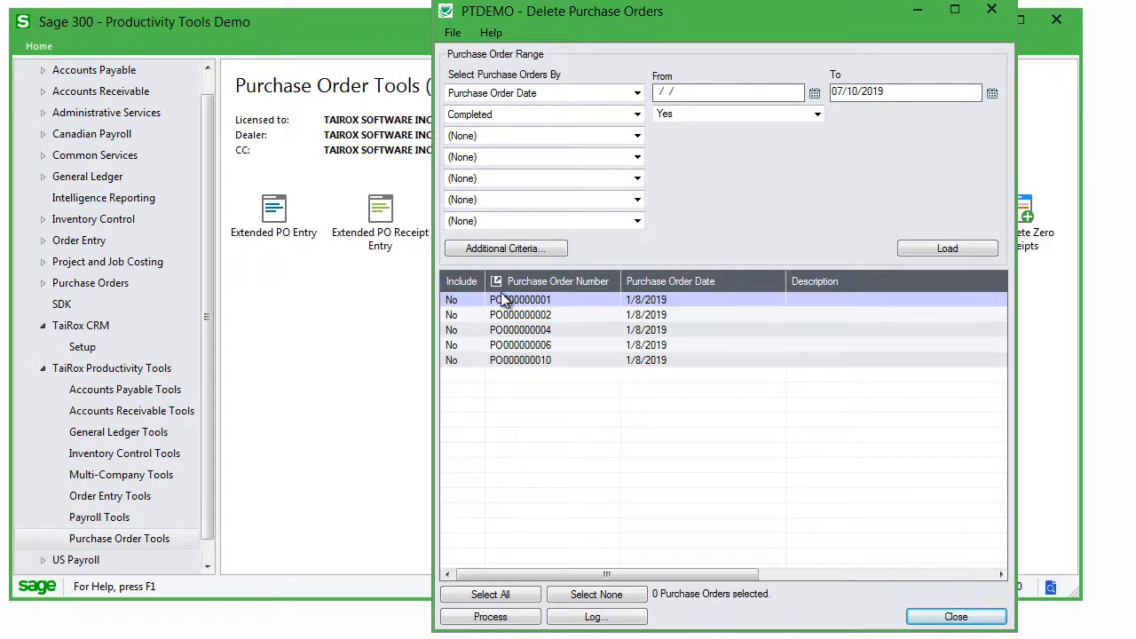
{"action": "mouse_move", "coordinate": [511, 291]}
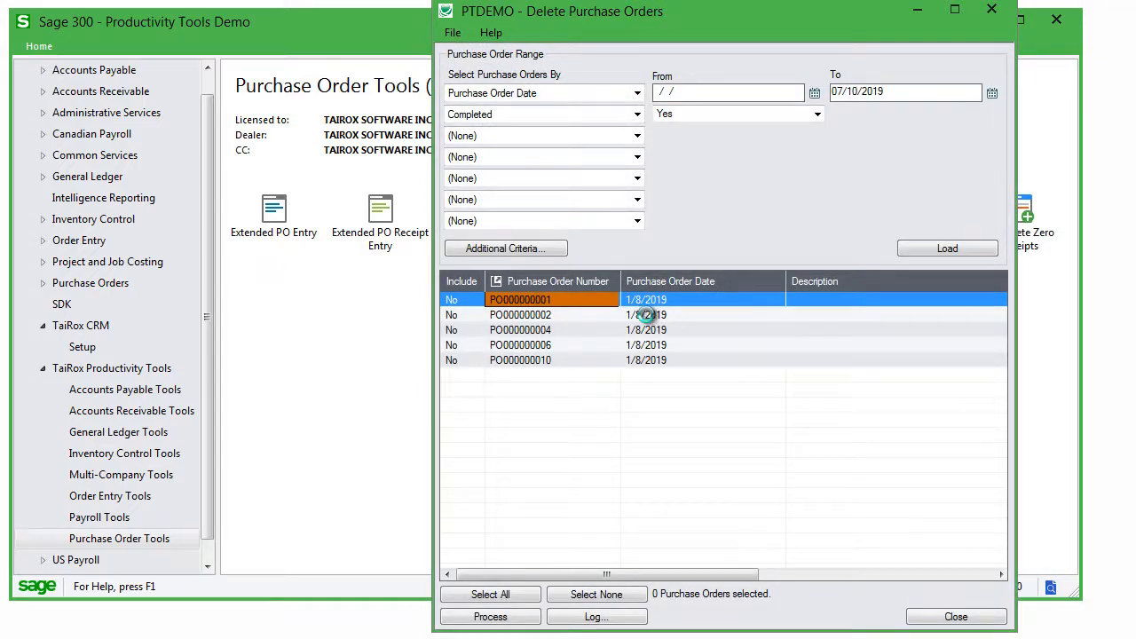
- Decline deleting PO000000001 individually, then mark all five listed orders for deletion
{"action": "left_click", "coordinate": [489, 616]}
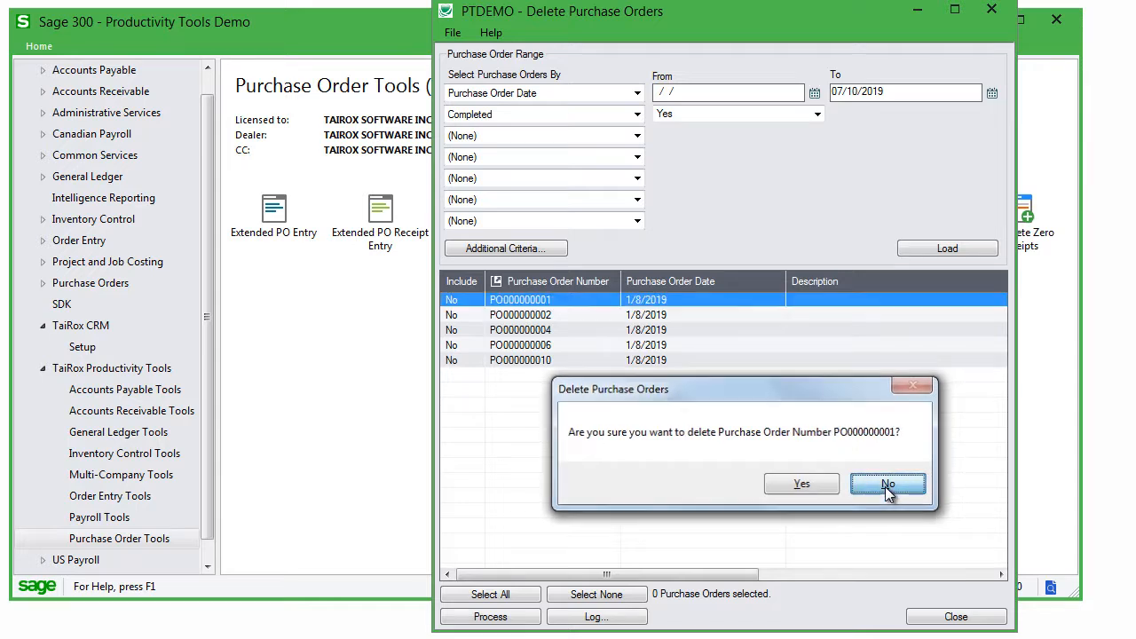
{"action": "left_click", "coordinate": [888, 484]}
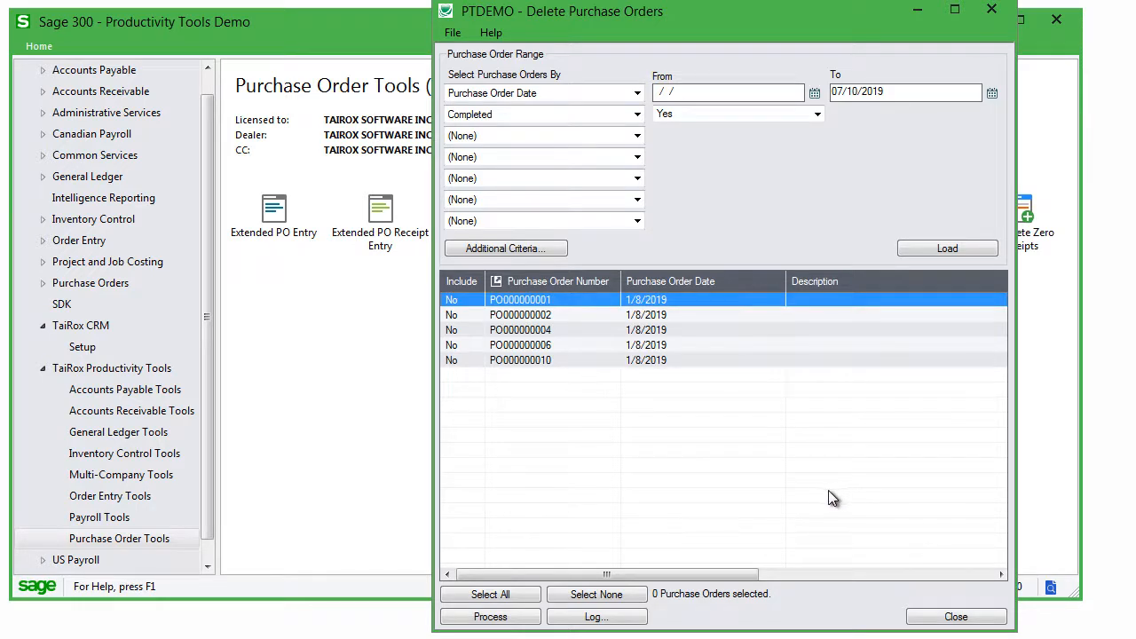
{"action": "left_click", "coordinate": [490, 594]}
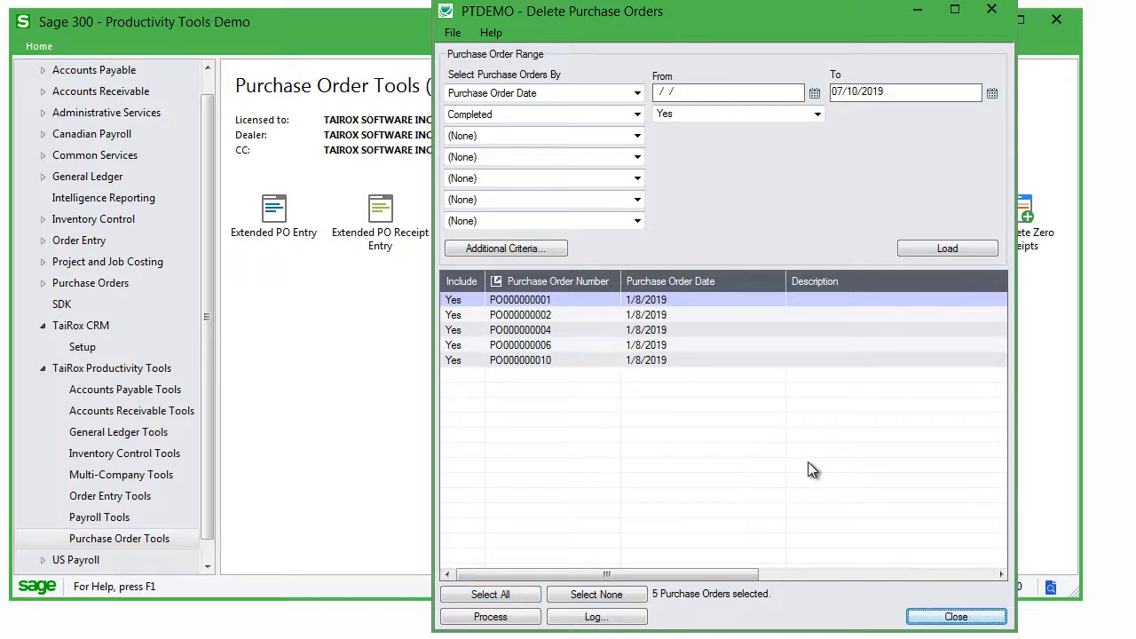
- Exclude the orders to keep, leaving PO000000001 and PO000000010 included
{"action": "left_click", "coordinate": [520, 315]}
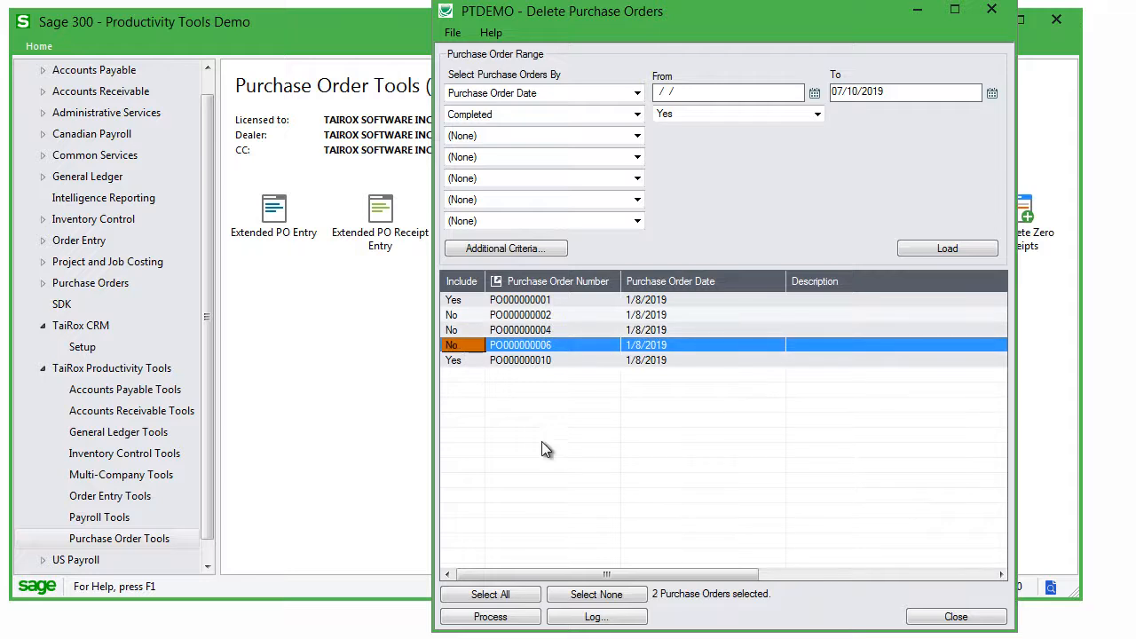
{"action": "mouse_move", "coordinate": [653, 486]}
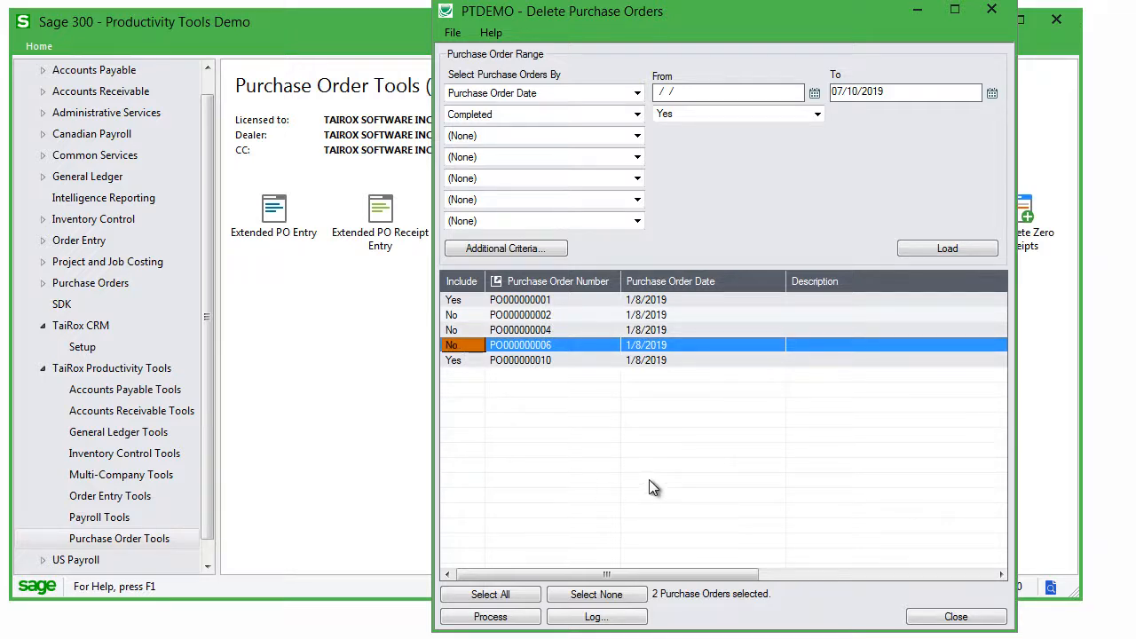
{"action": "left_click", "coordinate": [520, 299]}
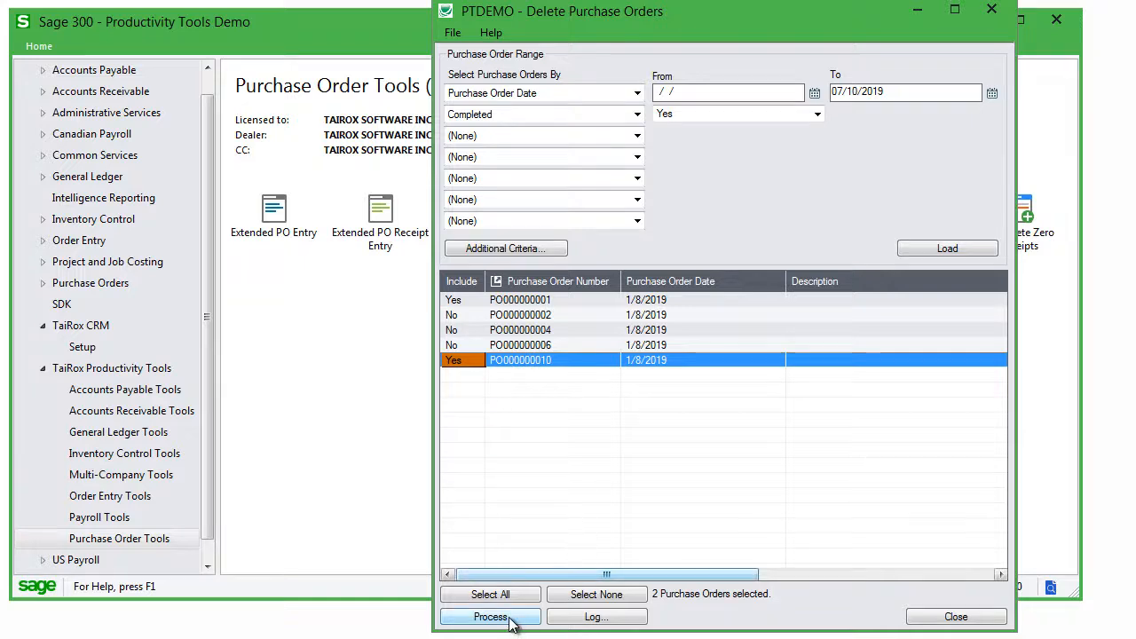
- Process and confirm deleting PO000000001 and PO000000010, then view the deletion log
{"action": "left_click", "coordinate": [489, 616]}
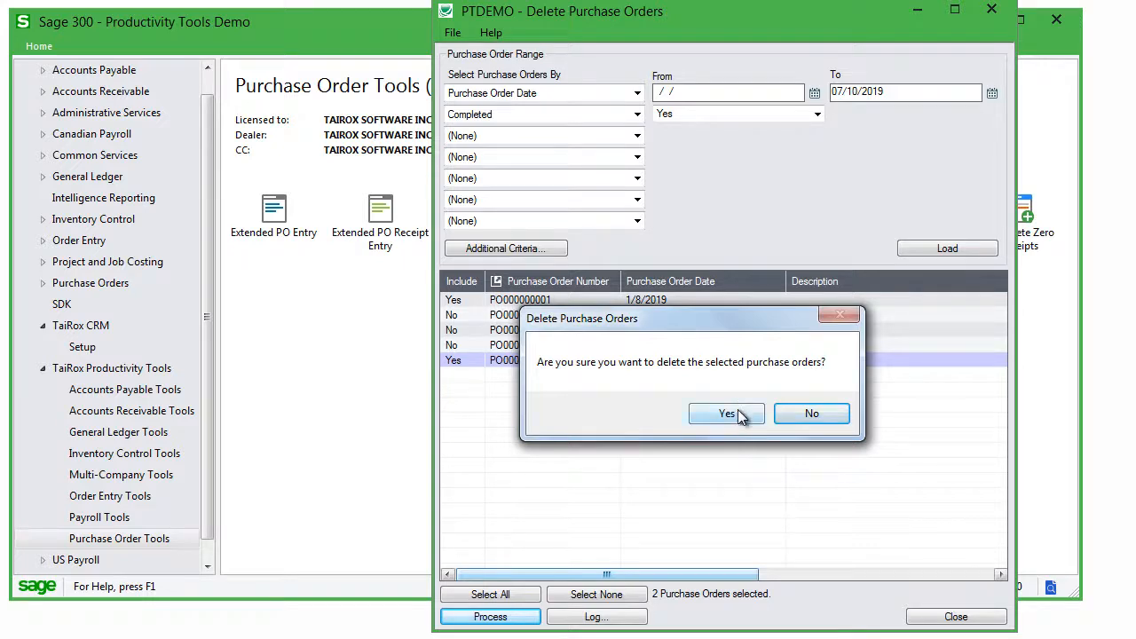
{"action": "left_click", "coordinate": [727, 414]}
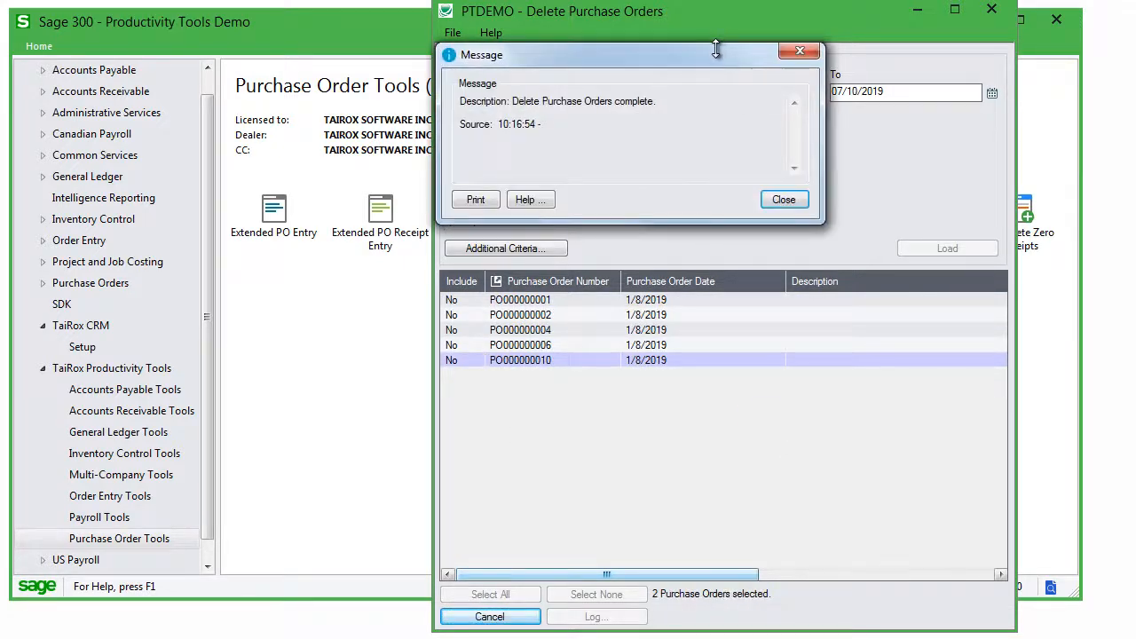
{"action": "left_click", "coordinate": [784, 199]}
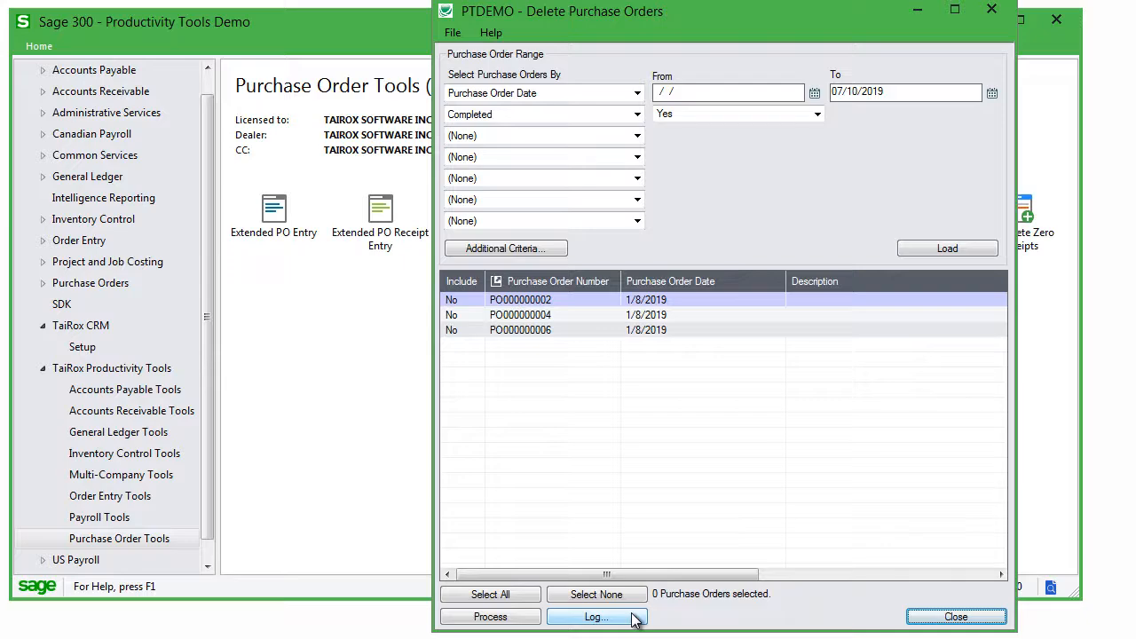
{"action": "left_click", "coordinate": [596, 617]}
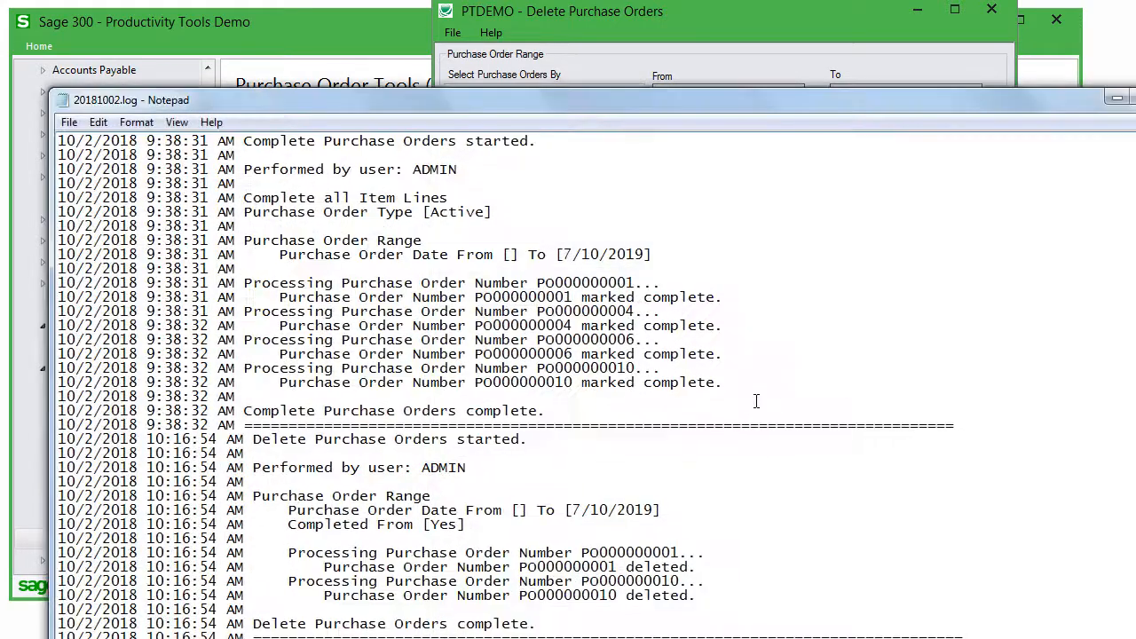